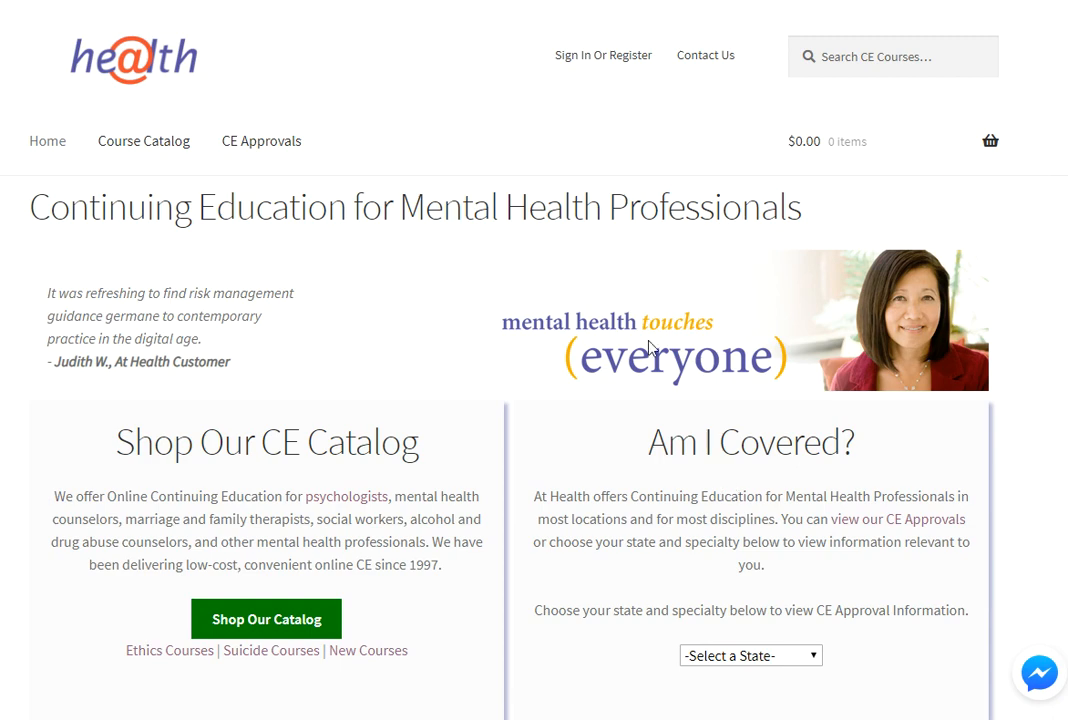
{"action": "mouse_move", "coordinate": [420, 80]}
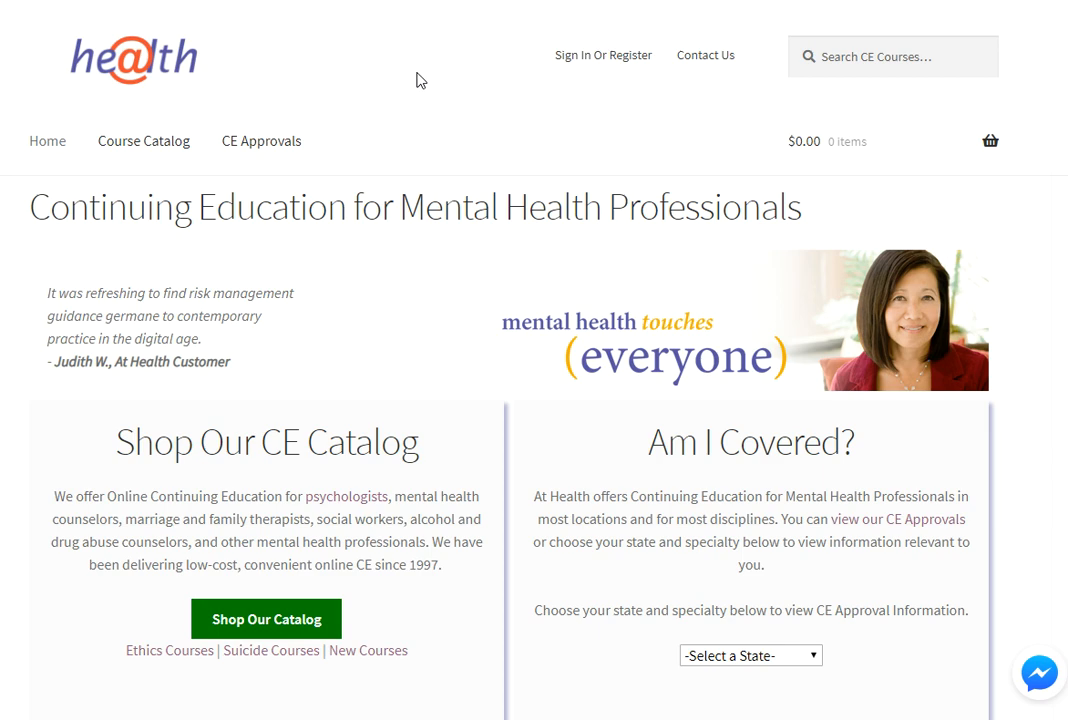
{"action": "mouse_move", "coordinate": [634, 120]}
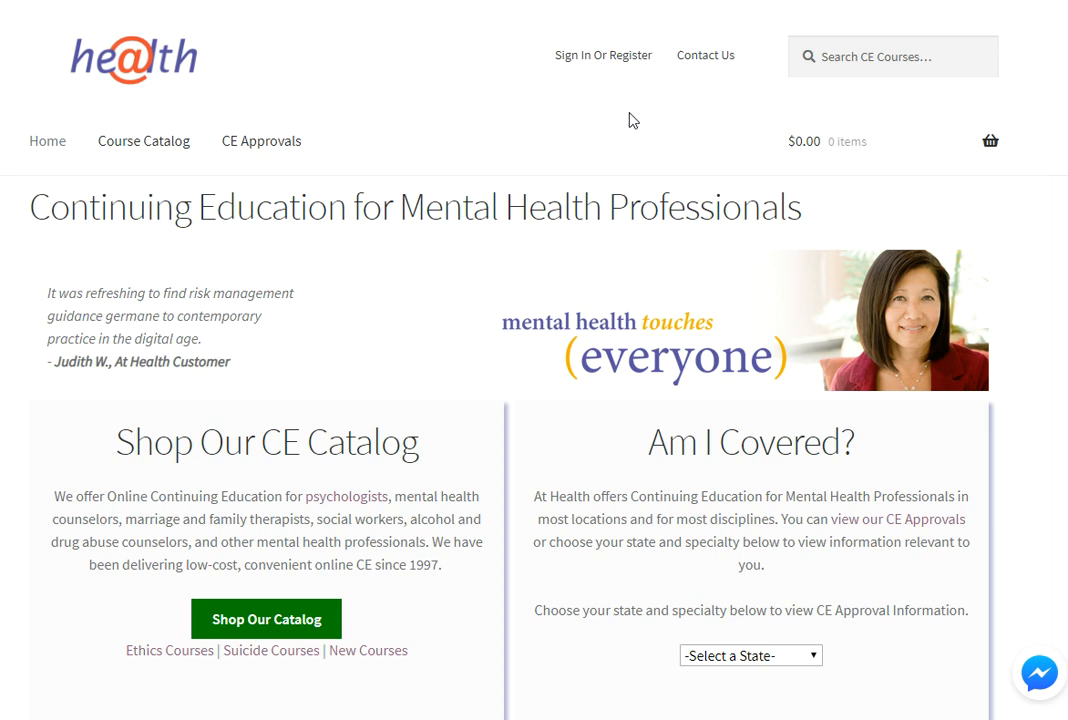
{"action": "mouse_move", "coordinate": [596, 62]}
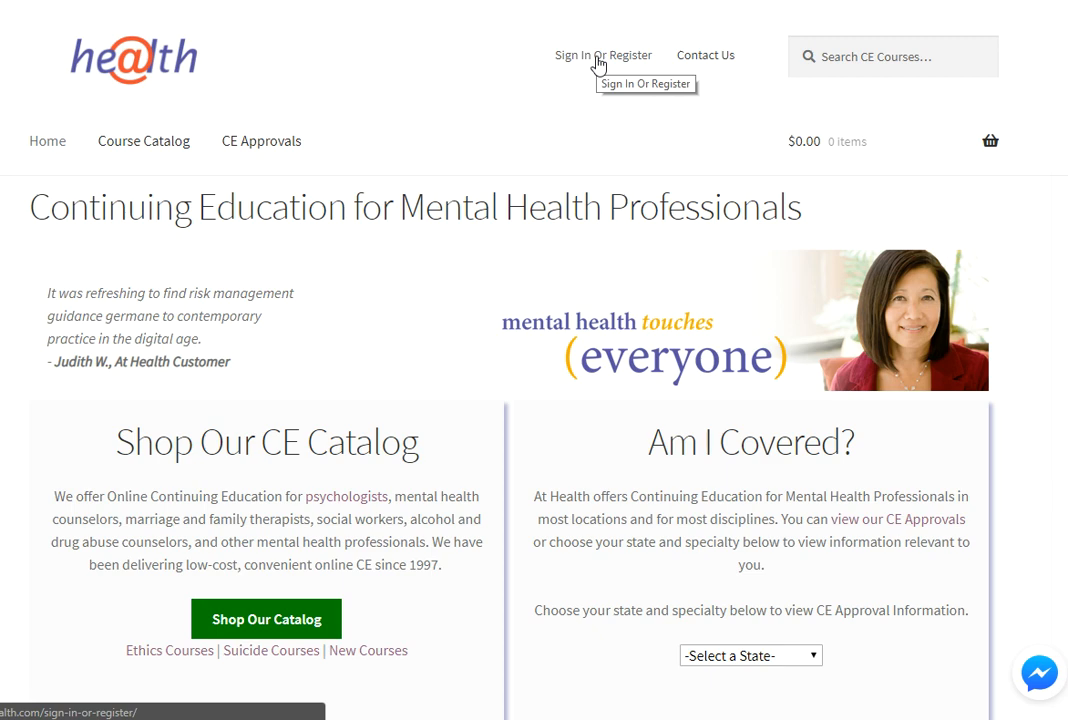
- Go to the Sign In or Register page from the site header
{"action": "left_click", "coordinate": [602, 56]}
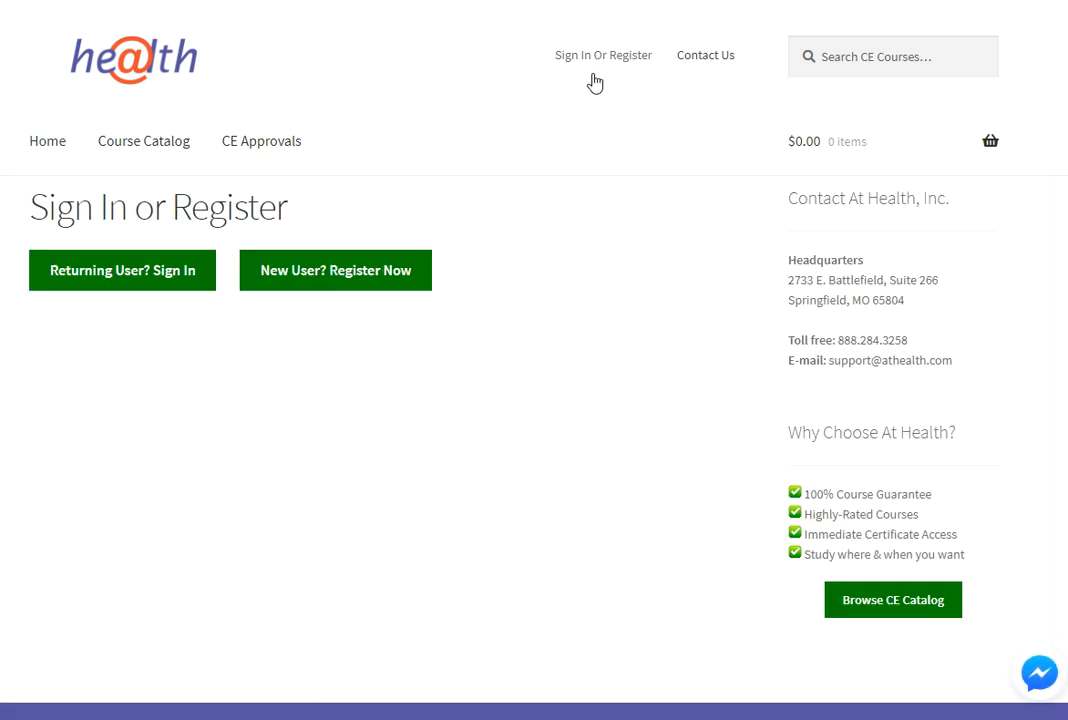
{"action": "mouse_move", "coordinate": [404, 284]}
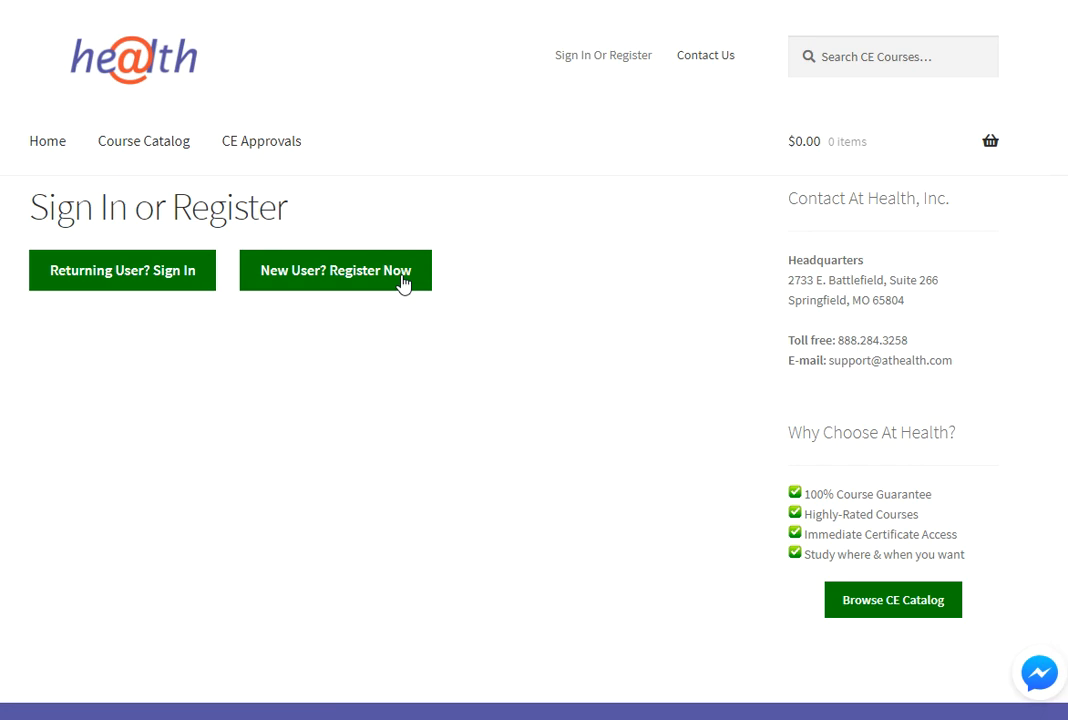
{"action": "mouse_move", "coordinate": [118, 270]}
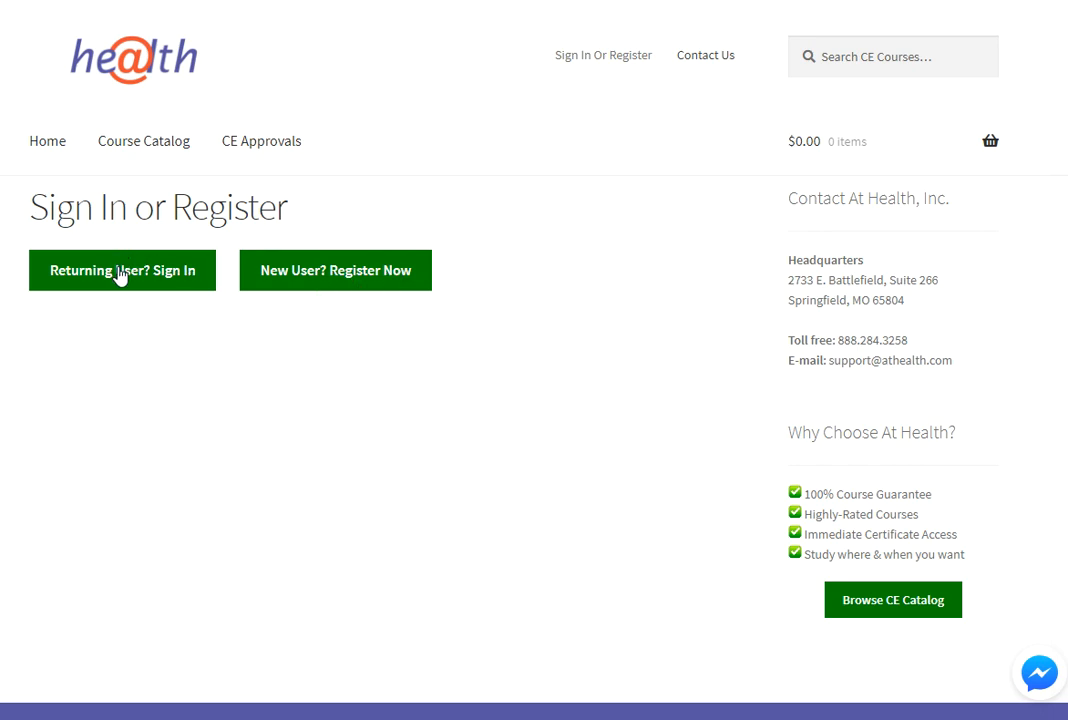
{"action": "left_click", "coordinate": [120, 270]}
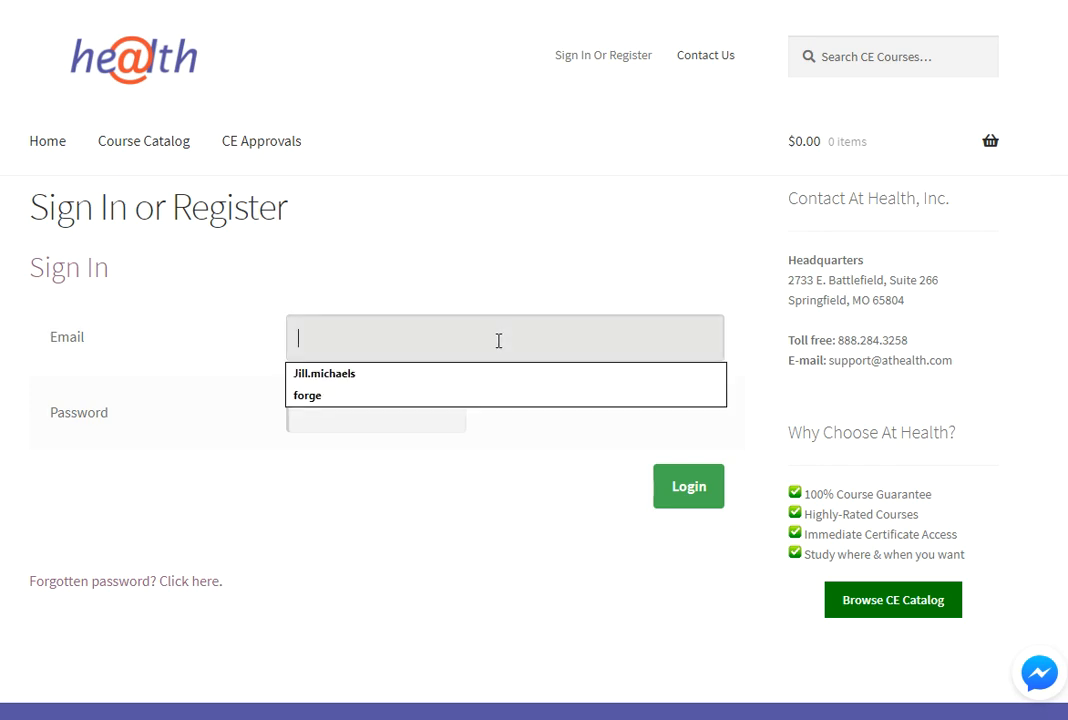
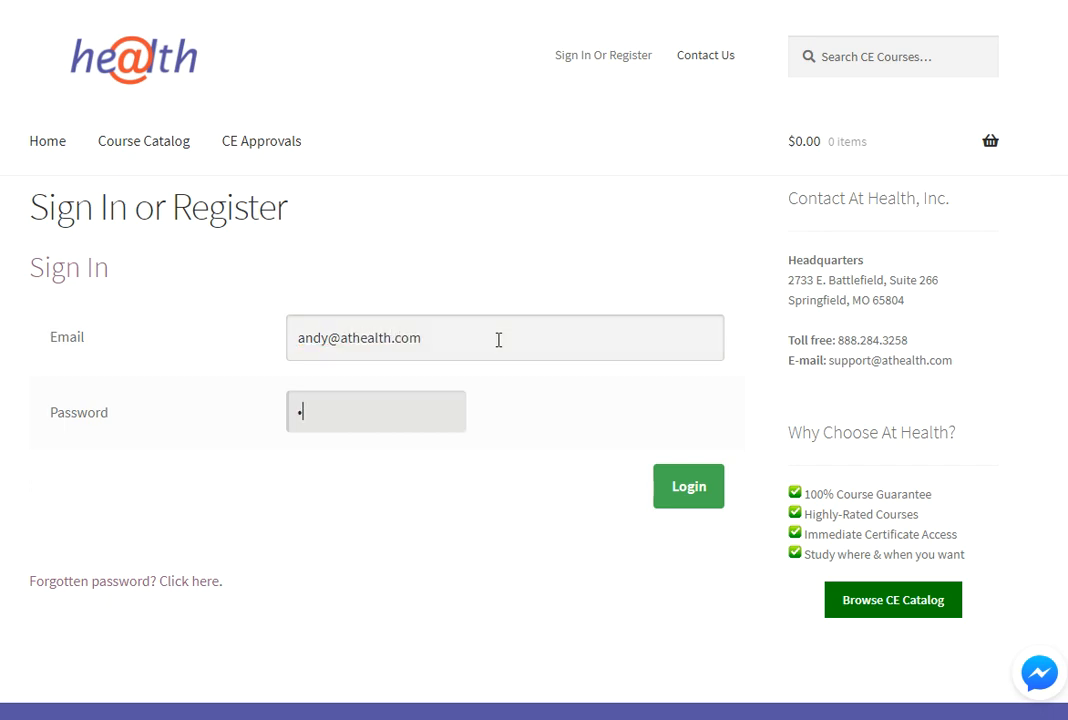
{"action": "type", "text": "password"}
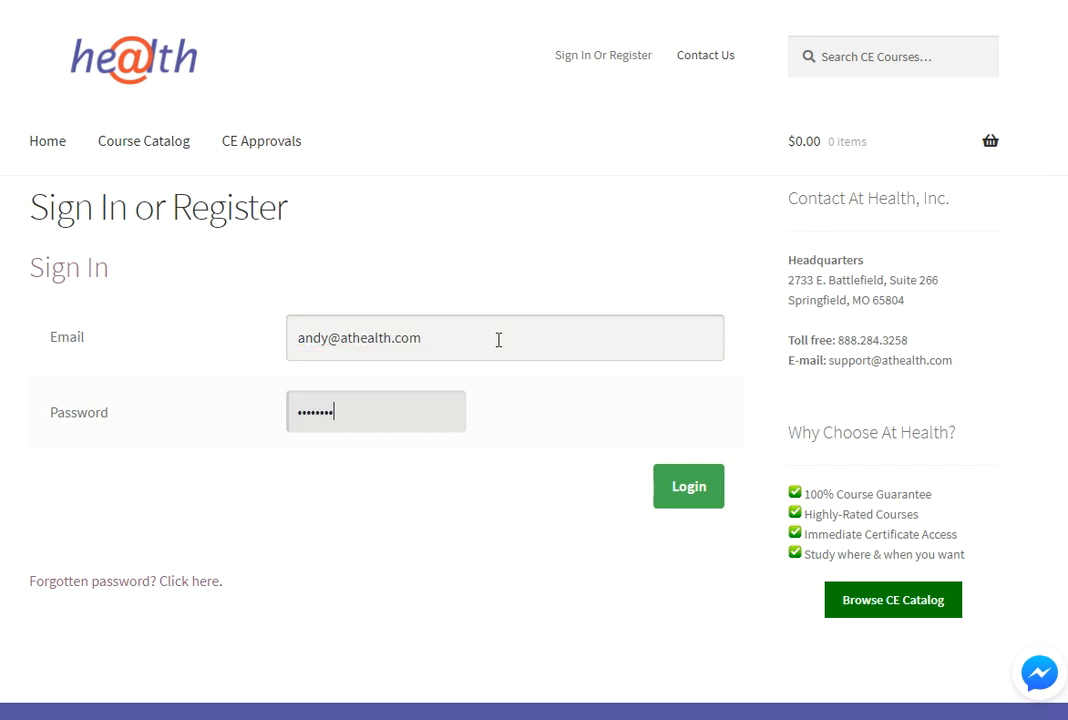
{"action": "mouse_move", "coordinate": [92, 592]}
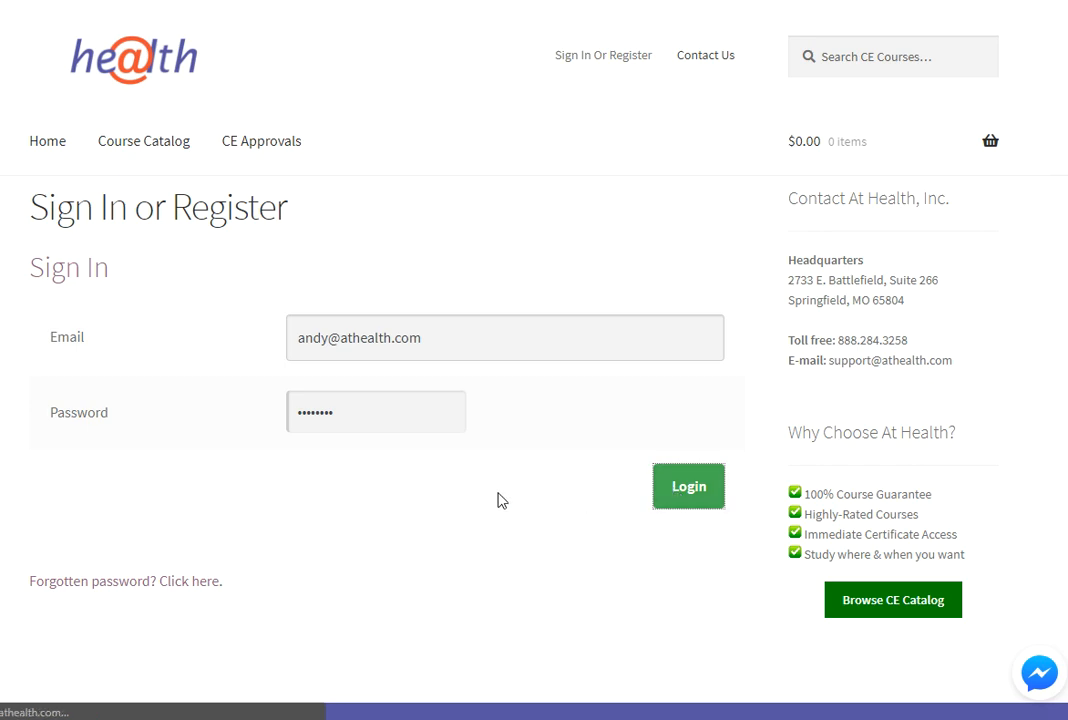
{"action": "left_click", "coordinate": [688, 486]}
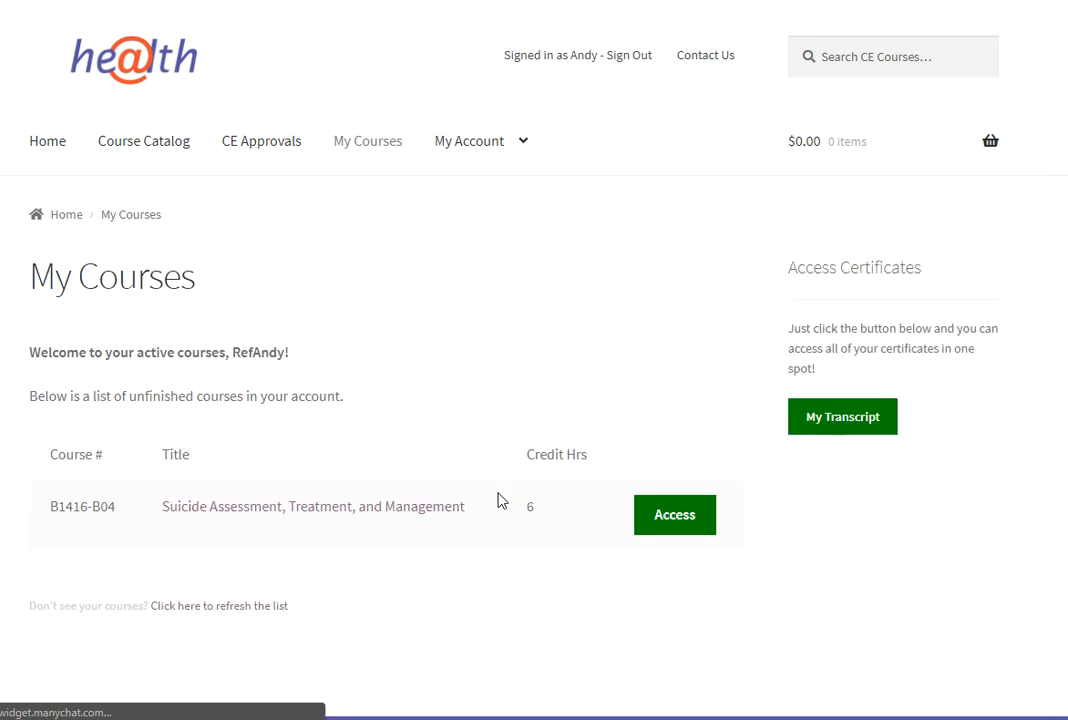
{"action": "mouse_move", "coordinate": [376, 148]}
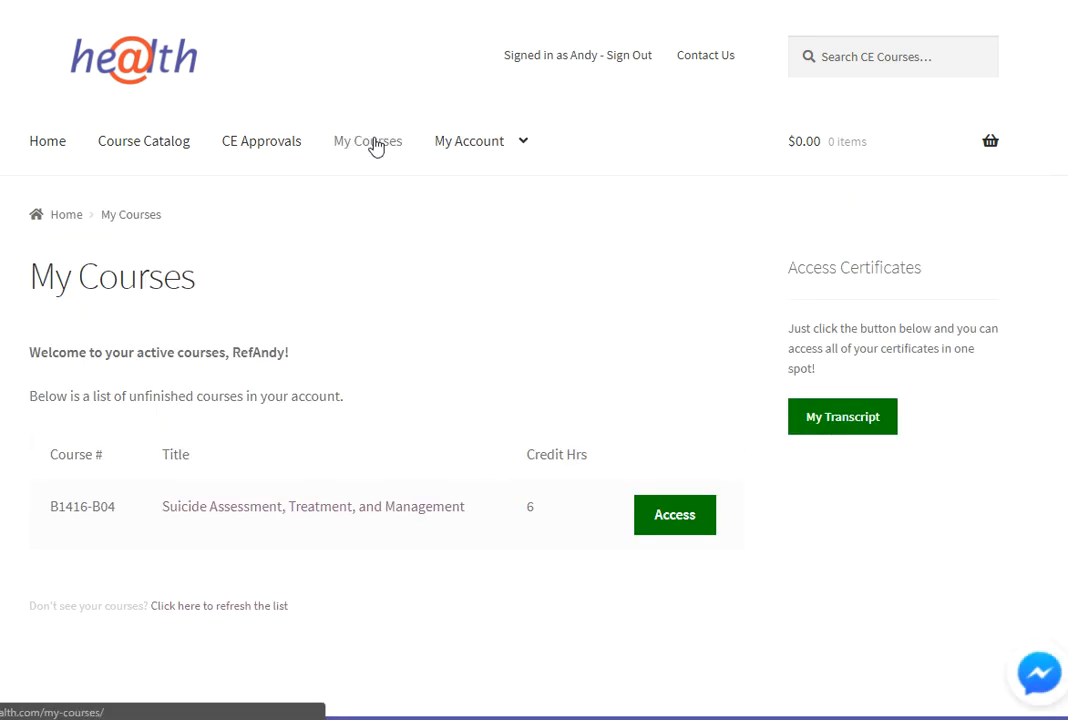
{"action": "mouse_move", "coordinate": [356, 148]}
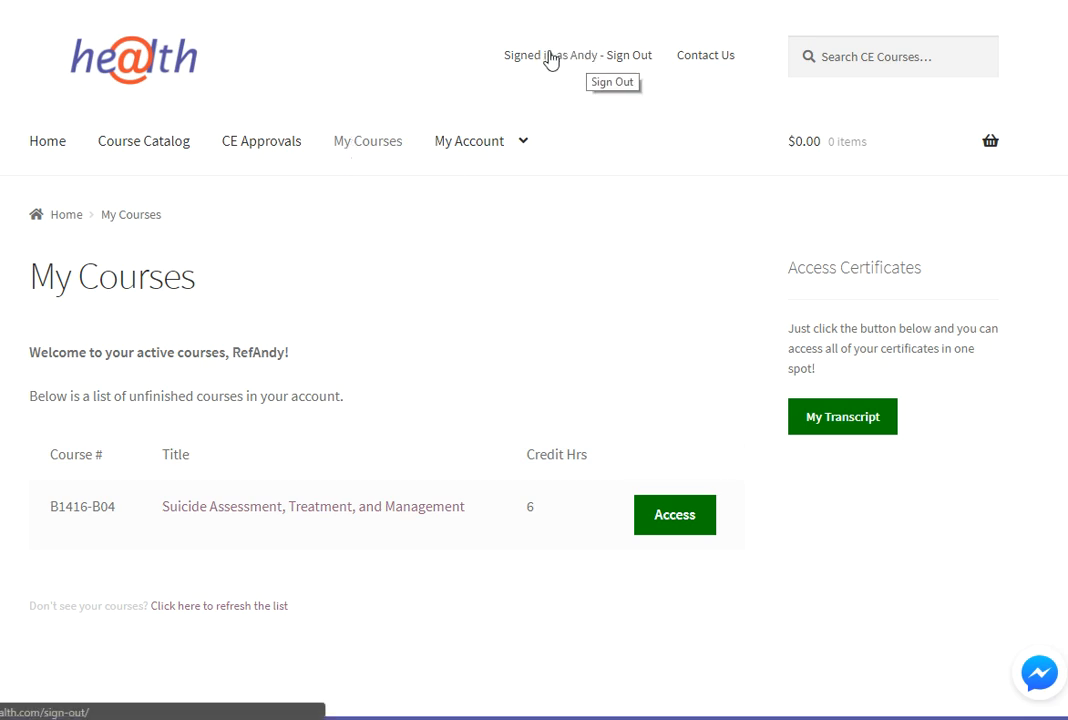
{"action": "mouse_move", "coordinate": [590, 68]}
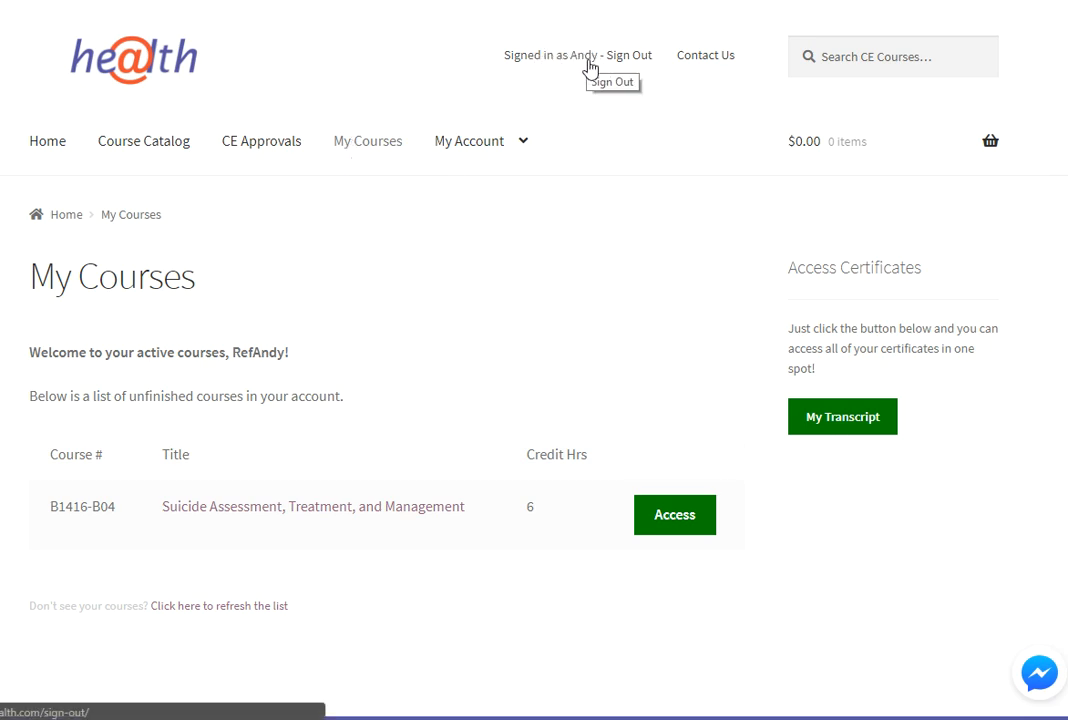
{"action": "mouse_move", "coordinate": [604, 62]}
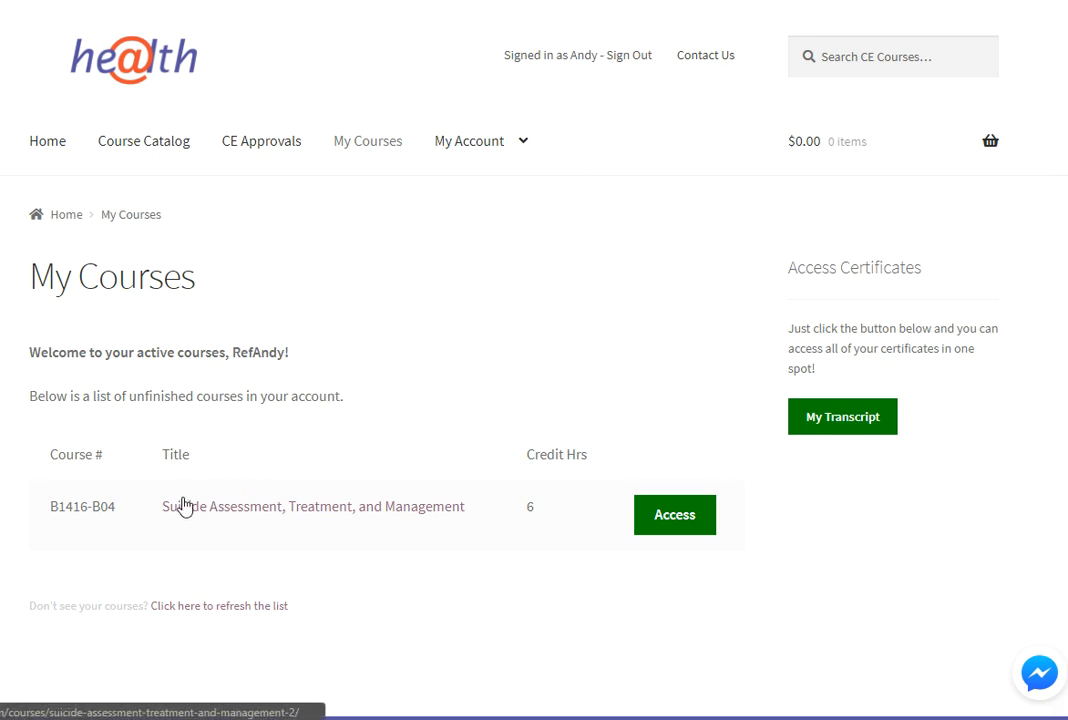
{"action": "mouse_move", "coordinate": [218, 508]}
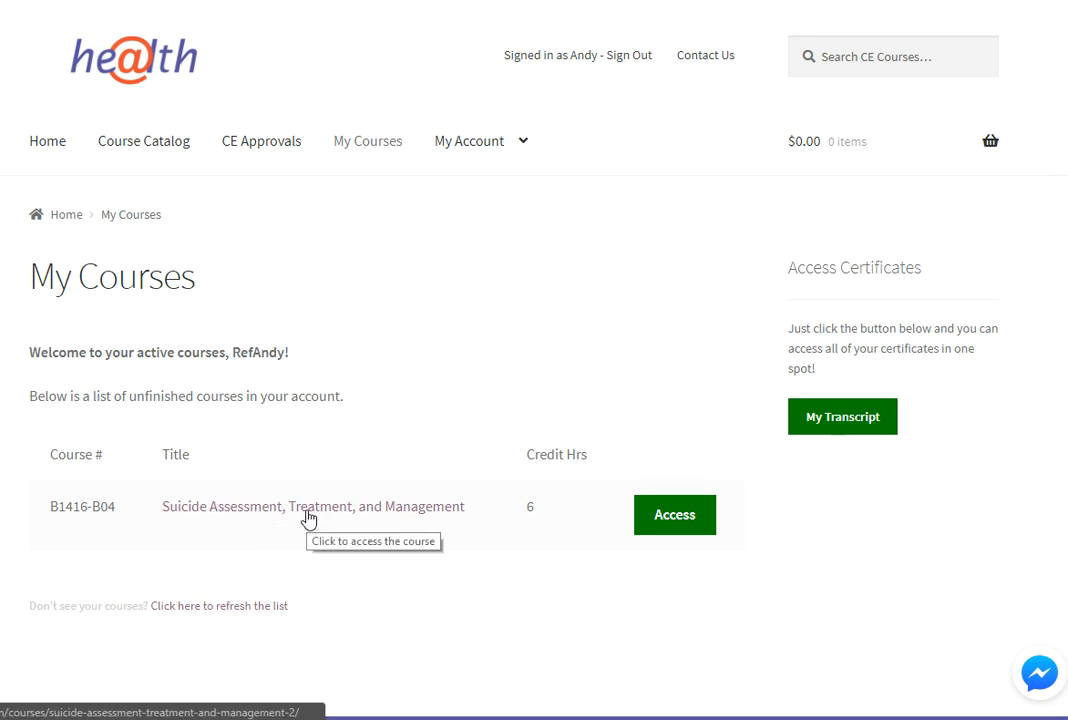
{"action": "mouse_move", "coordinate": [666, 528]}
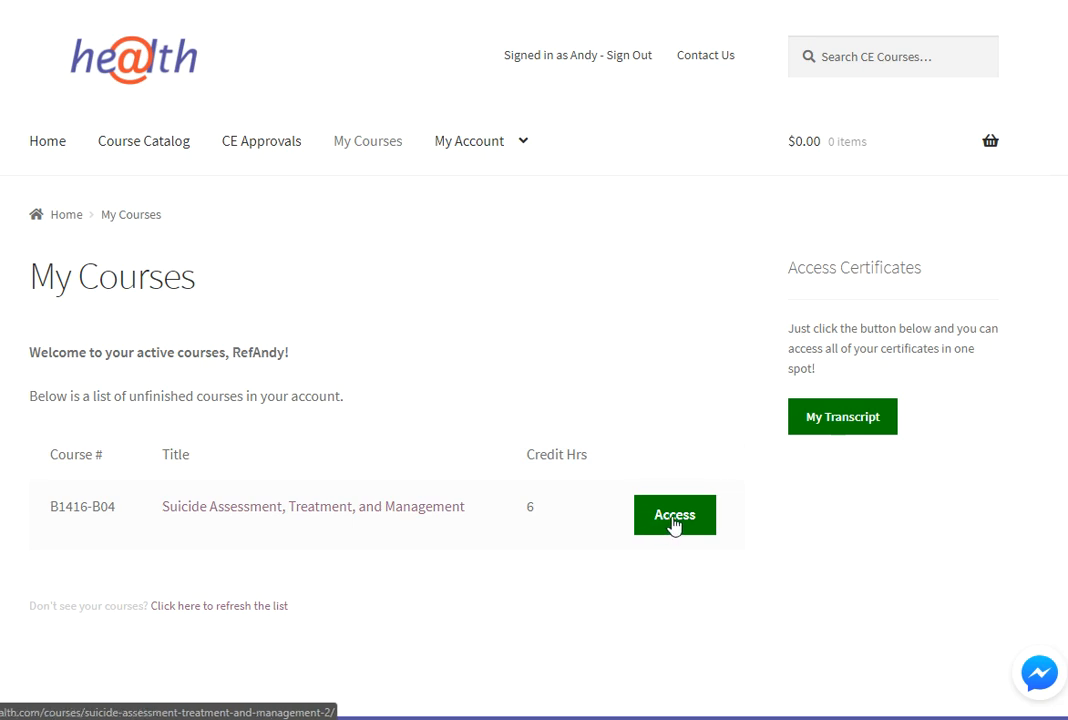
- Access the Suicide Assessment, Treatment, and Management course from My Courses
{"action": "left_click", "coordinate": [674, 514]}
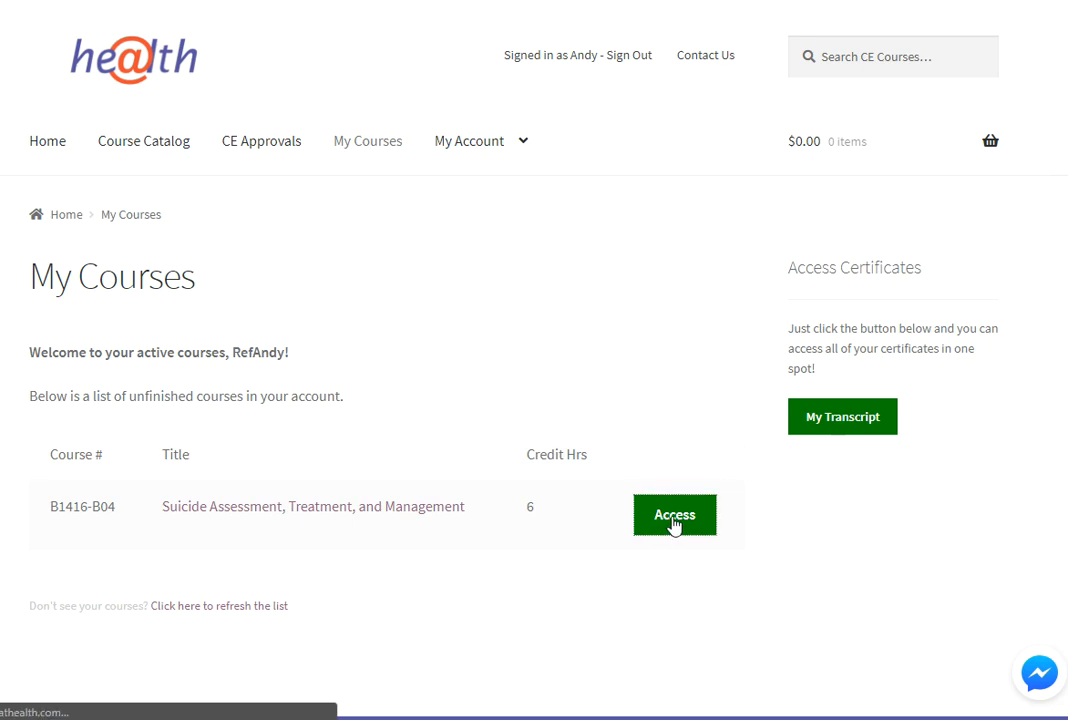
{"action": "left_click", "coordinate": [674, 514]}
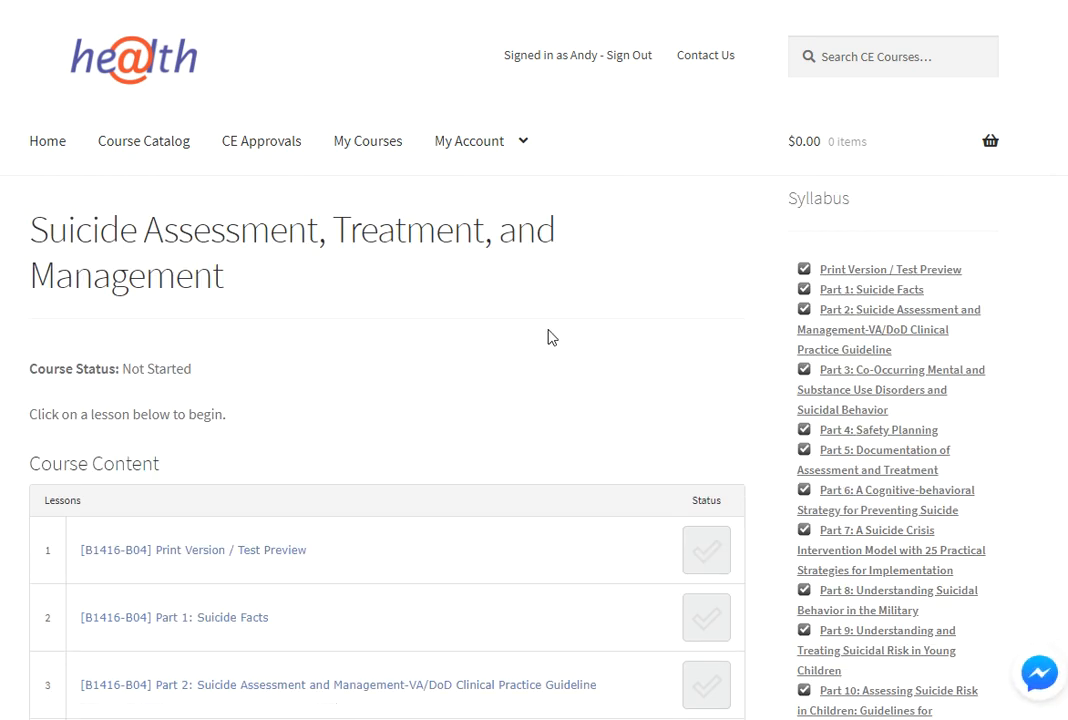
{"action": "mouse_move", "coordinate": [880, 288]}
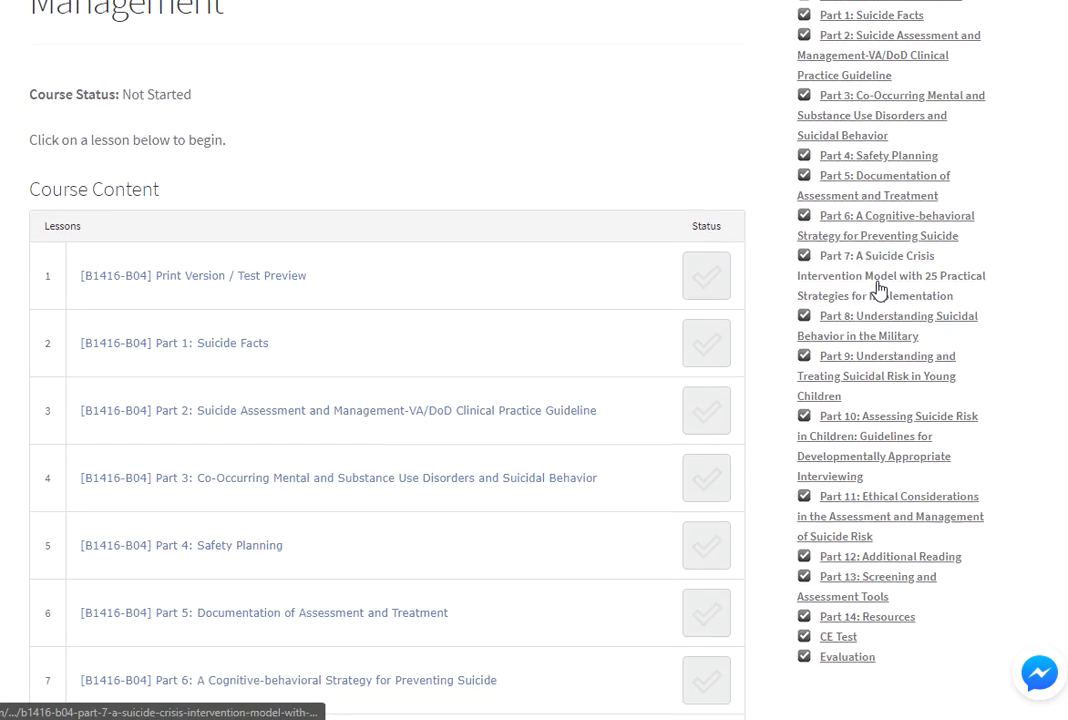
- Scroll down the course content list toward the Print Version / Test Preview lesson
{"action": "scroll", "scroll_direction": "down", "scroll_amount": 3}
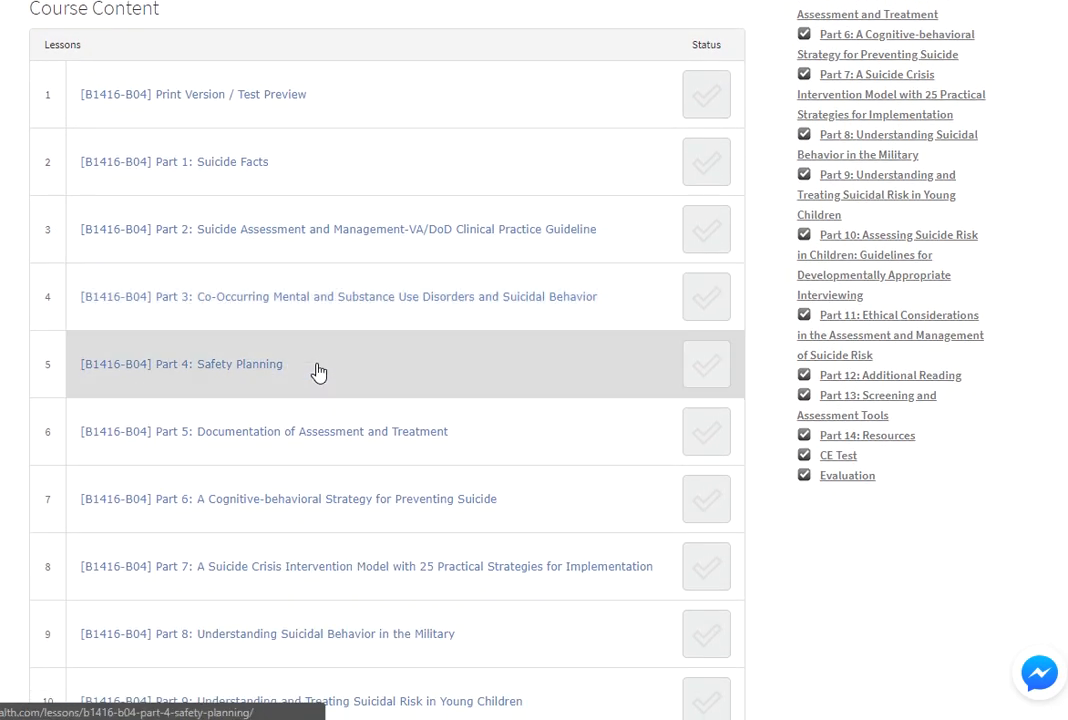
{"action": "scroll", "scroll_direction": "down", "scroll_amount": 3}
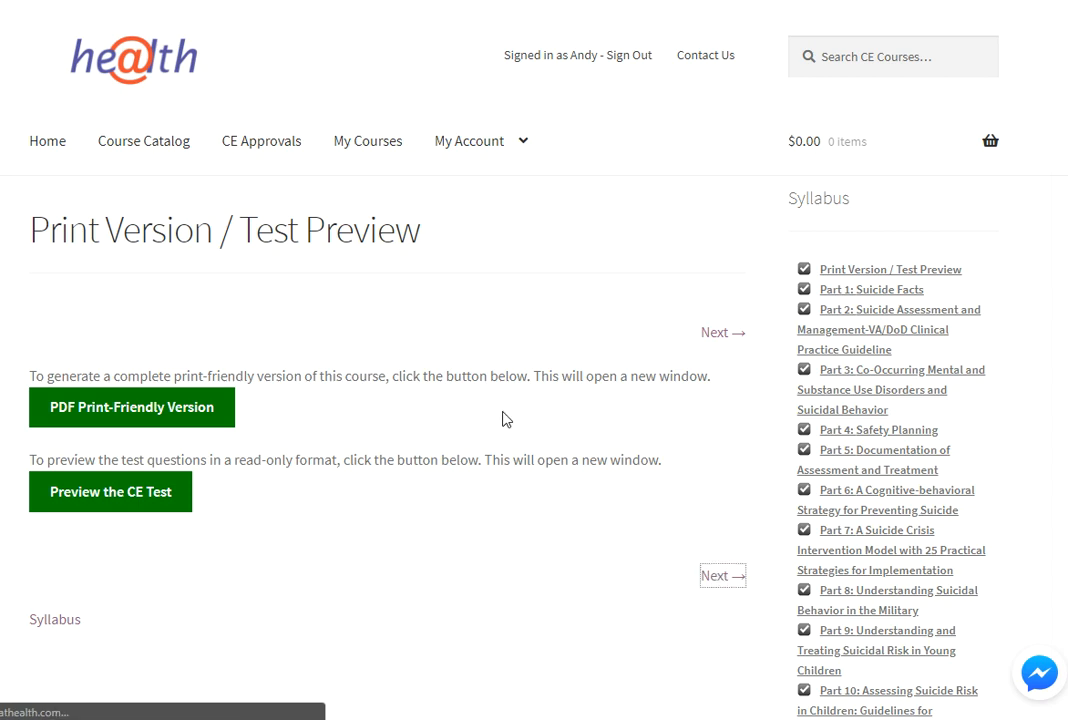
- Move on to Part 1: Suicide Facts, then return to the course syllabus lesson list
{"action": "left_click", "coordinate": [872, 288]}
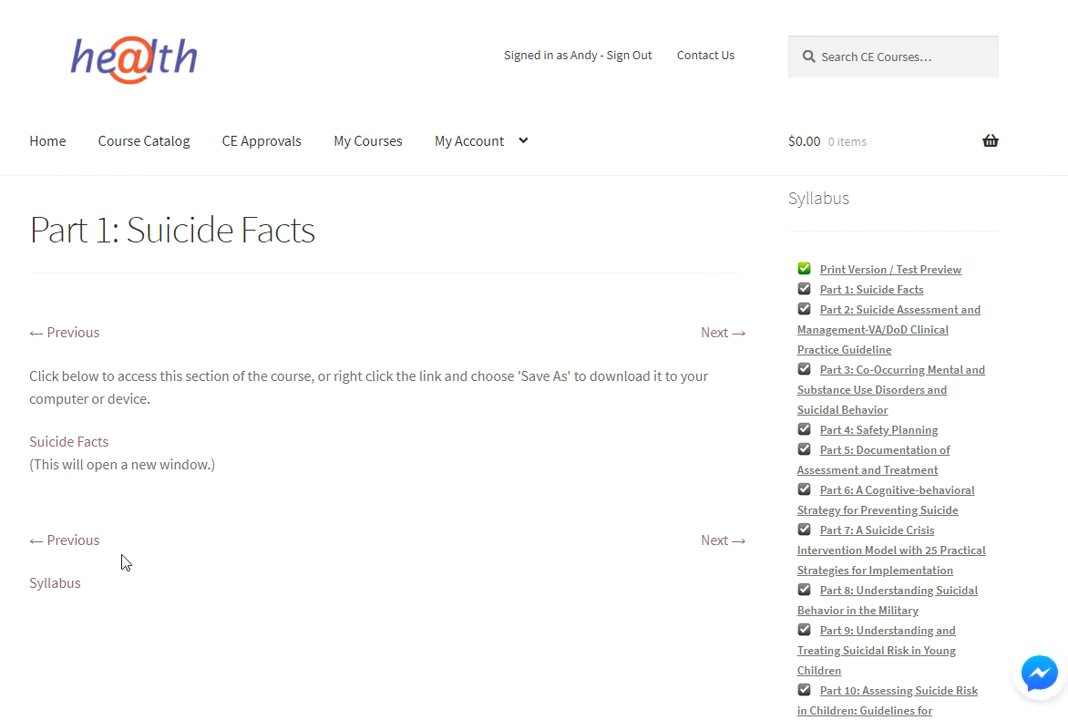
{"action": "scroll", "scroll_direction": "down", "scroll_amount": 3}
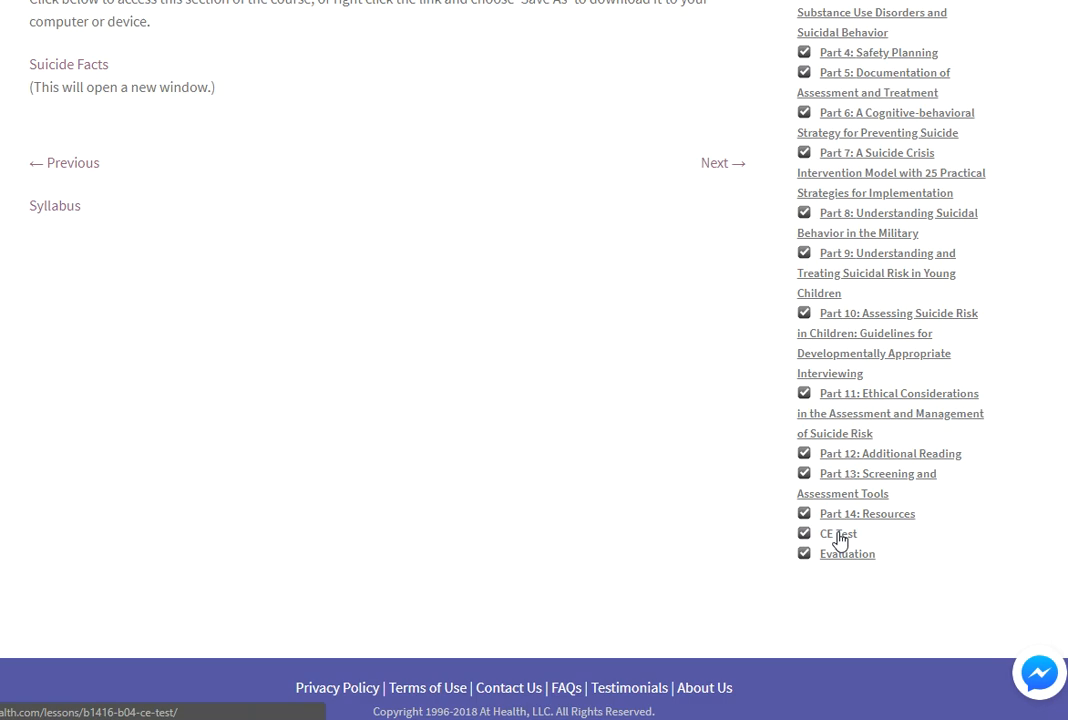
{"action": "mouse_move", "coordinate": [832, 540]}
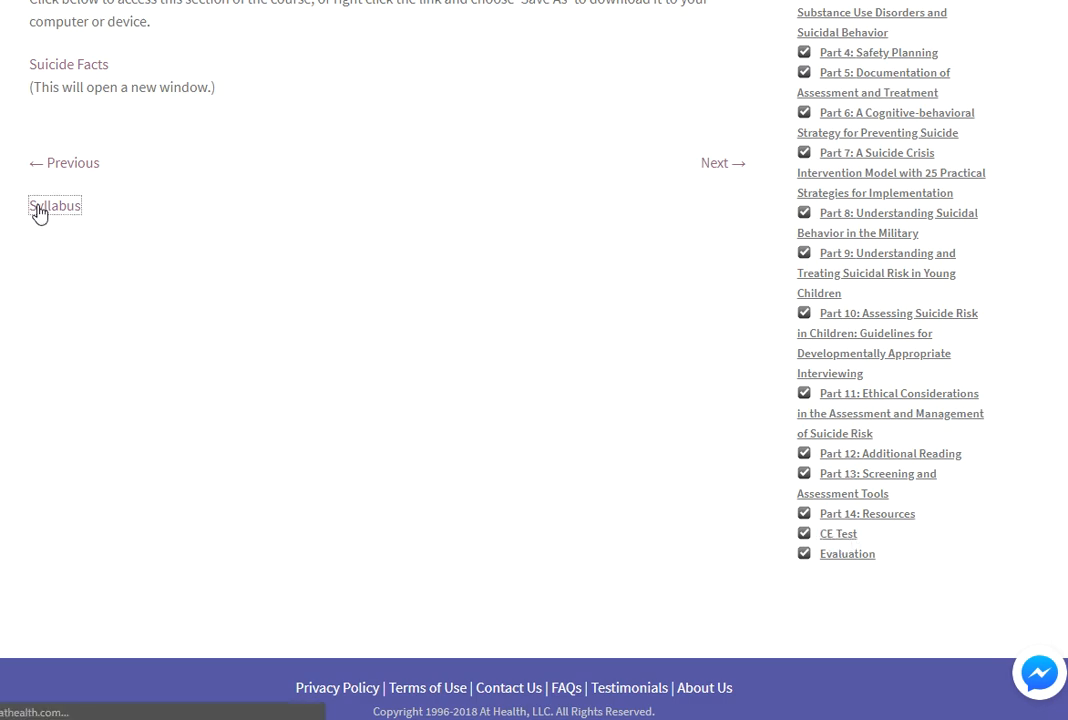
{"action": "left_click", "coordinate": [56, 204]}
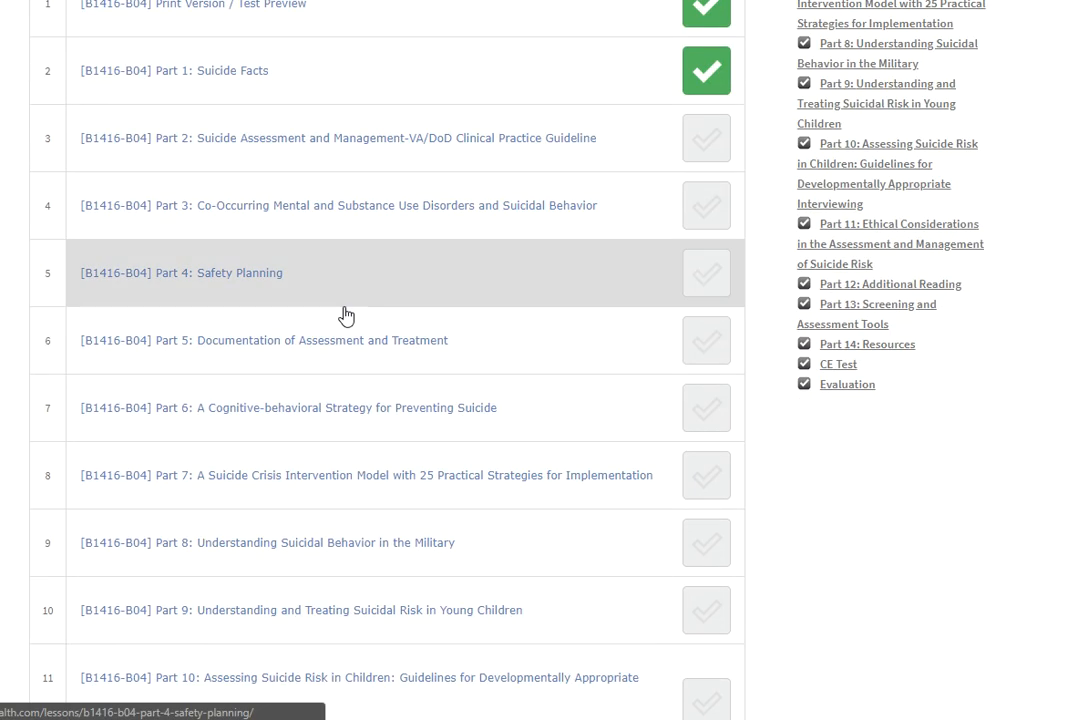
{"action": "scroll", "scroll_direction": "down", "scroll_amount": 3}
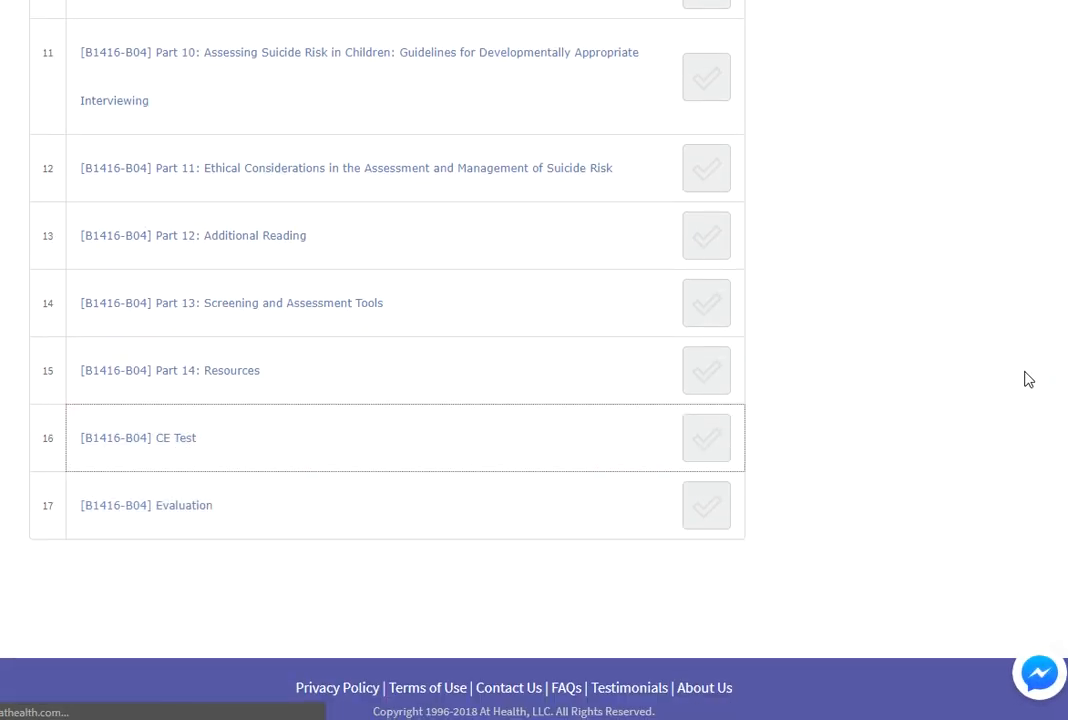
- Enter the [B1416-B04] CE Test lesson and start the online test
{"action": "left_click", "coordinate": [138, 438]}
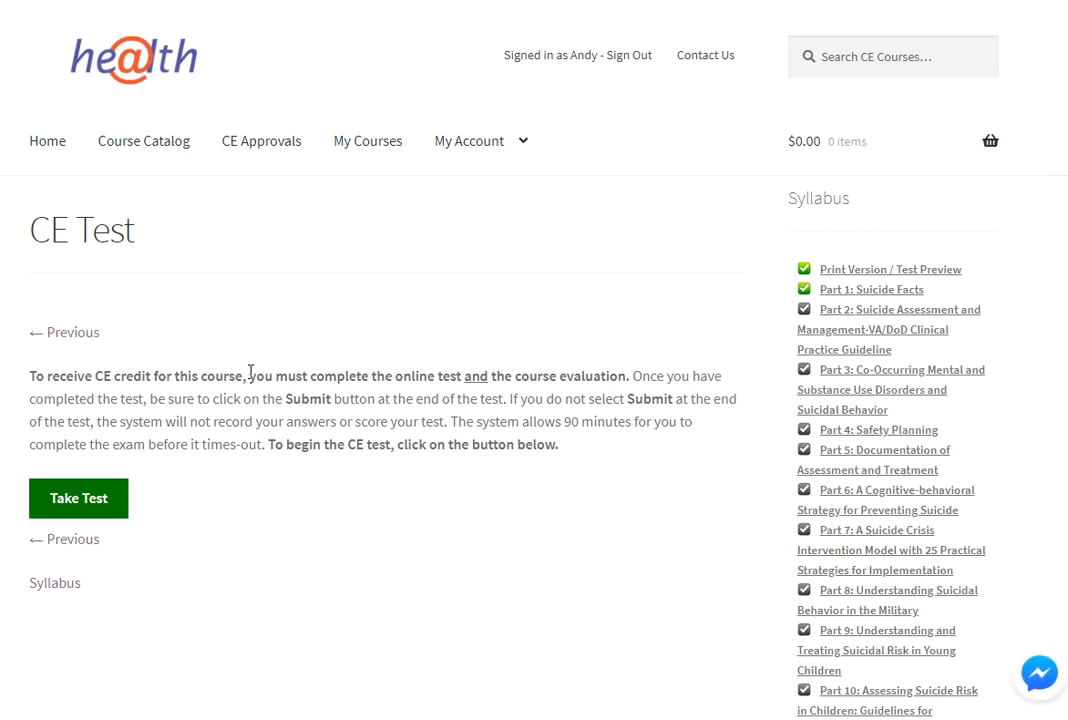
{"action": "mouse_move", "coordinate": [286, 376]}
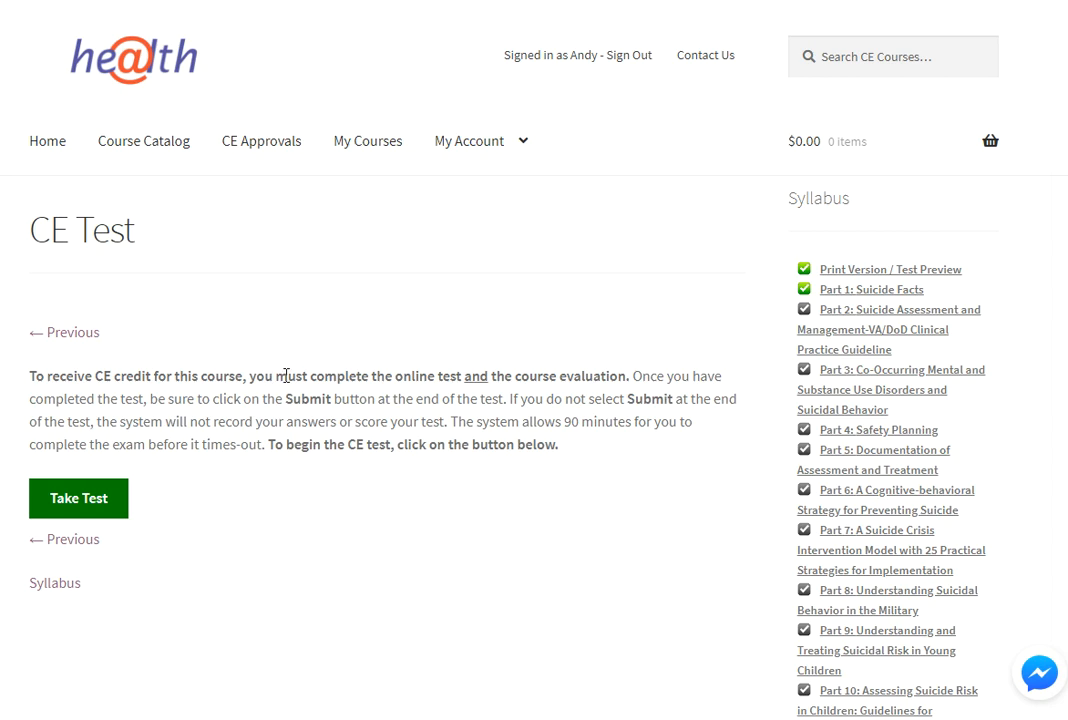
{"action": "mouse_move", "coordinate": [442, 376]}
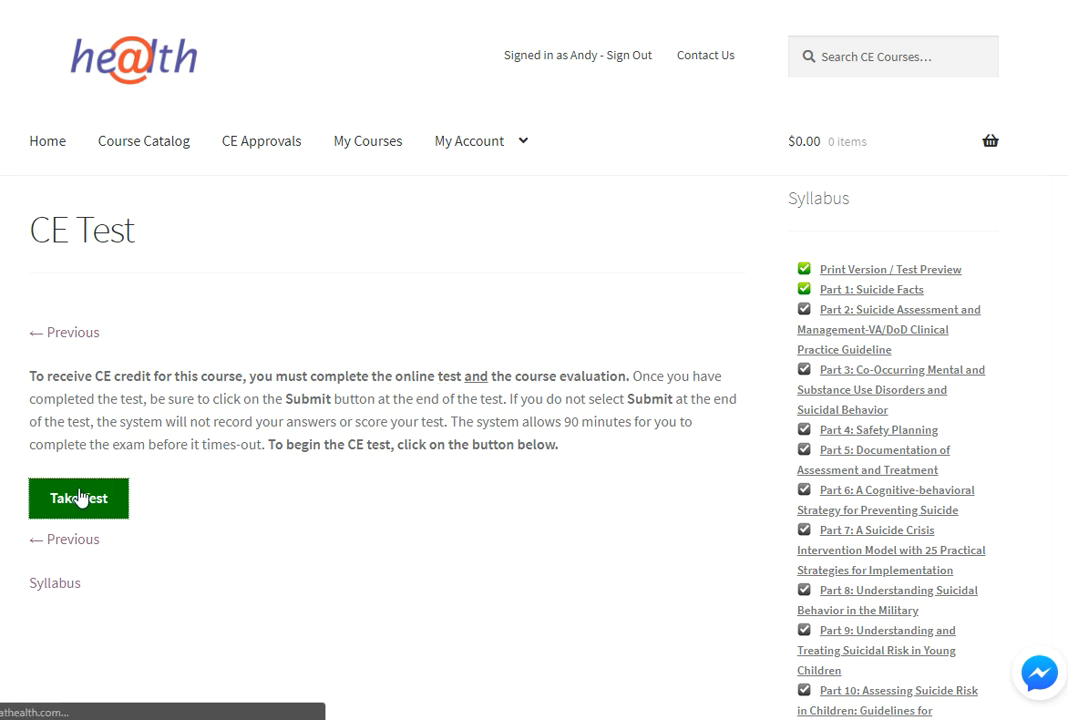
{"action": "left_click", "coordinate": [80, 498]}
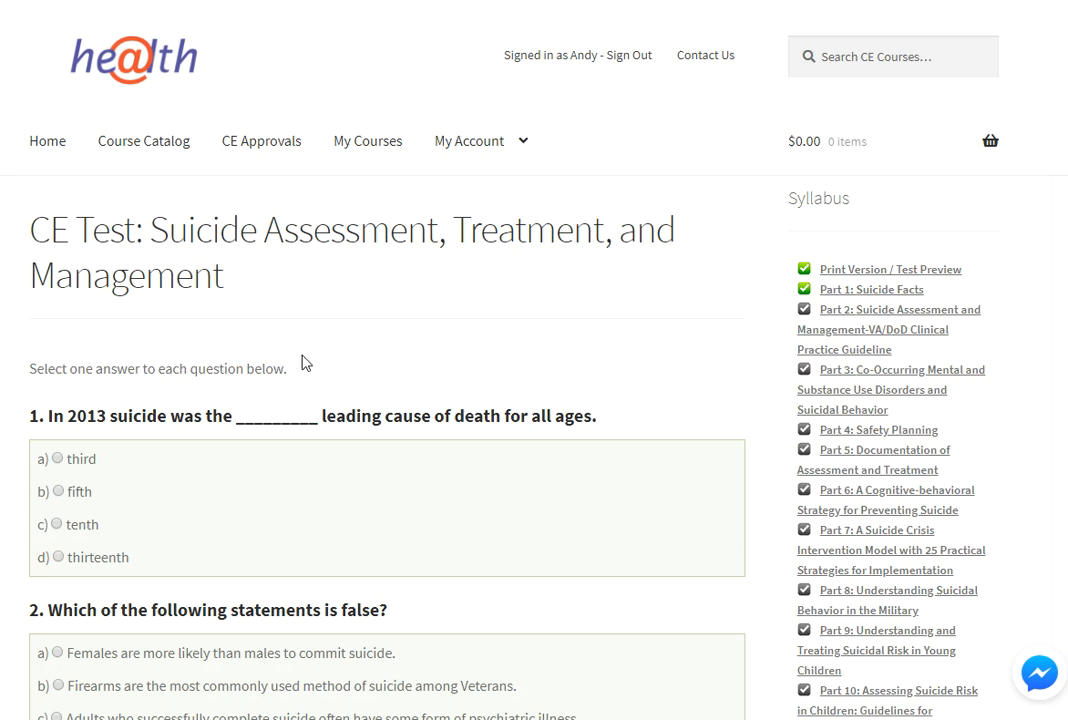
- Answer question 1 with 'third', then scroll through the test toward question 35
{"action": "scroll", "scroll_direction": "down", "scroll_amount": 3}
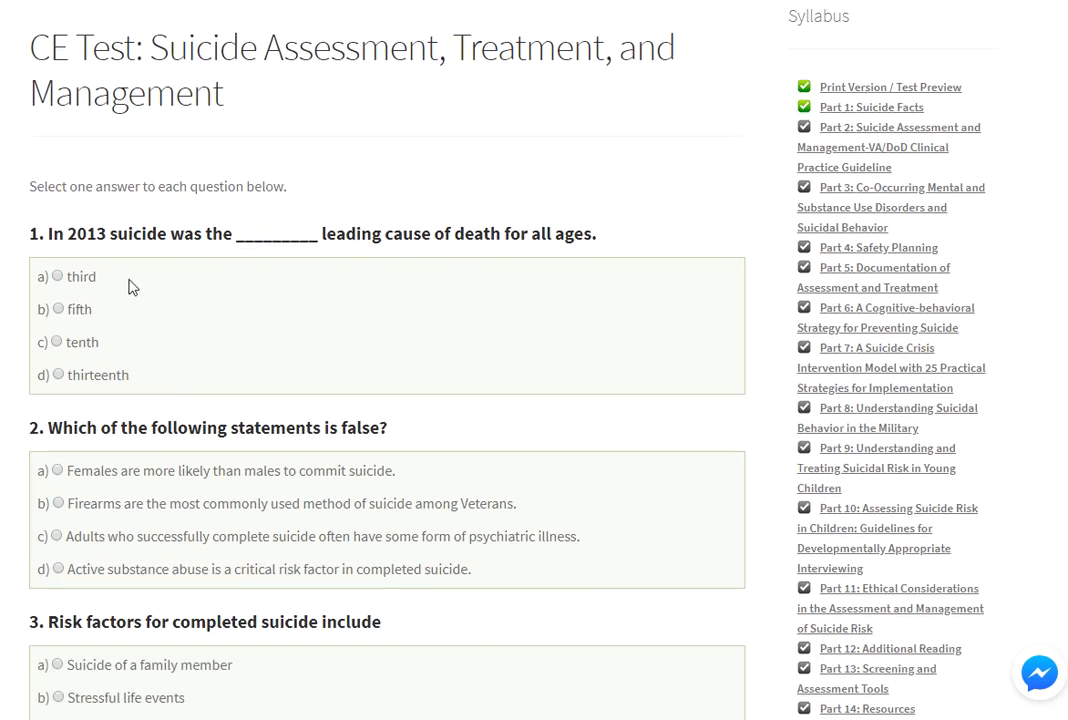
{"action": "left_click", "coordinate": [56, 480]}
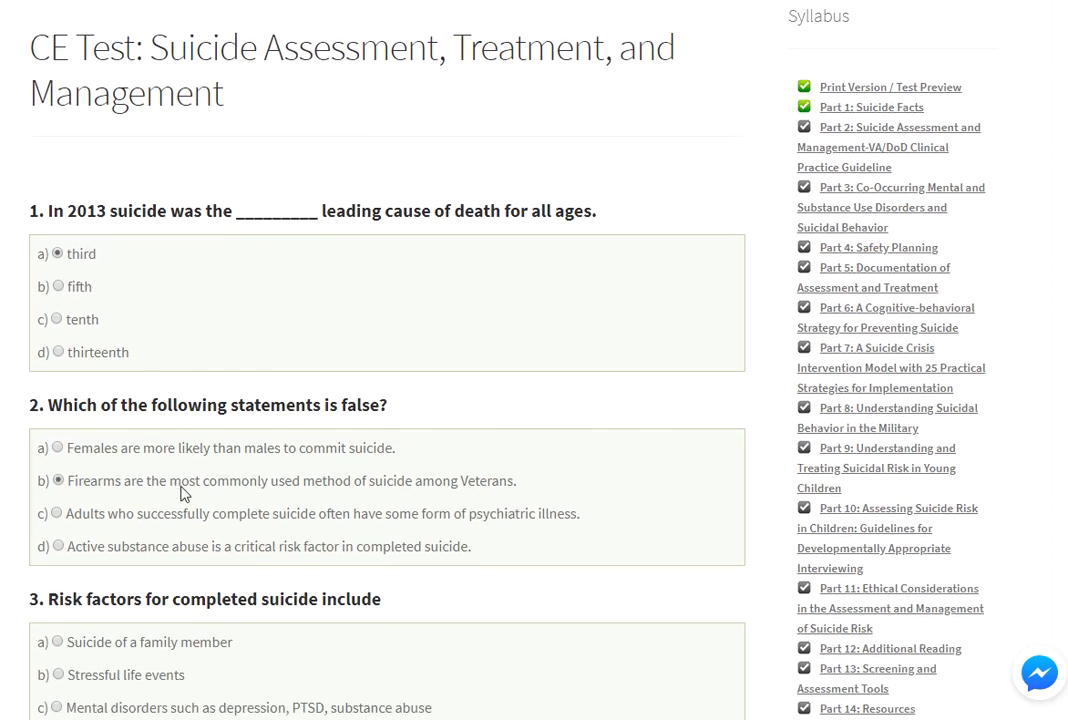
{"action": "scroll", "scroll_direction": "down", "scroll_amount": 3}
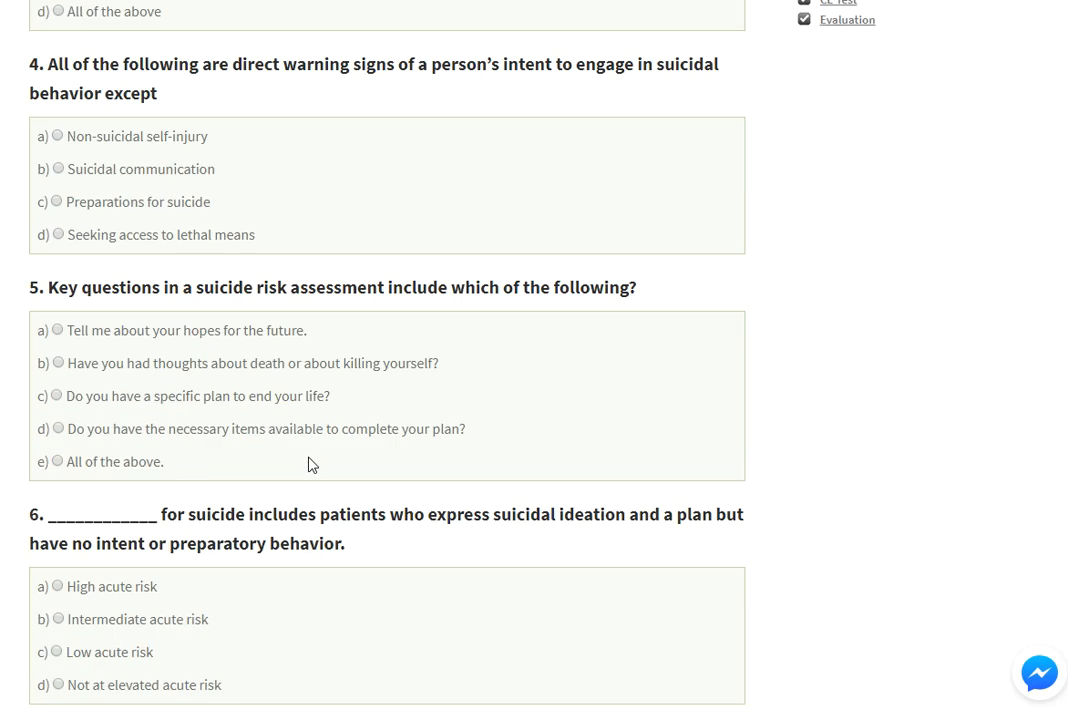
{"action": "scroll", "scroll_direction": "down", "scroll_amount": 3}
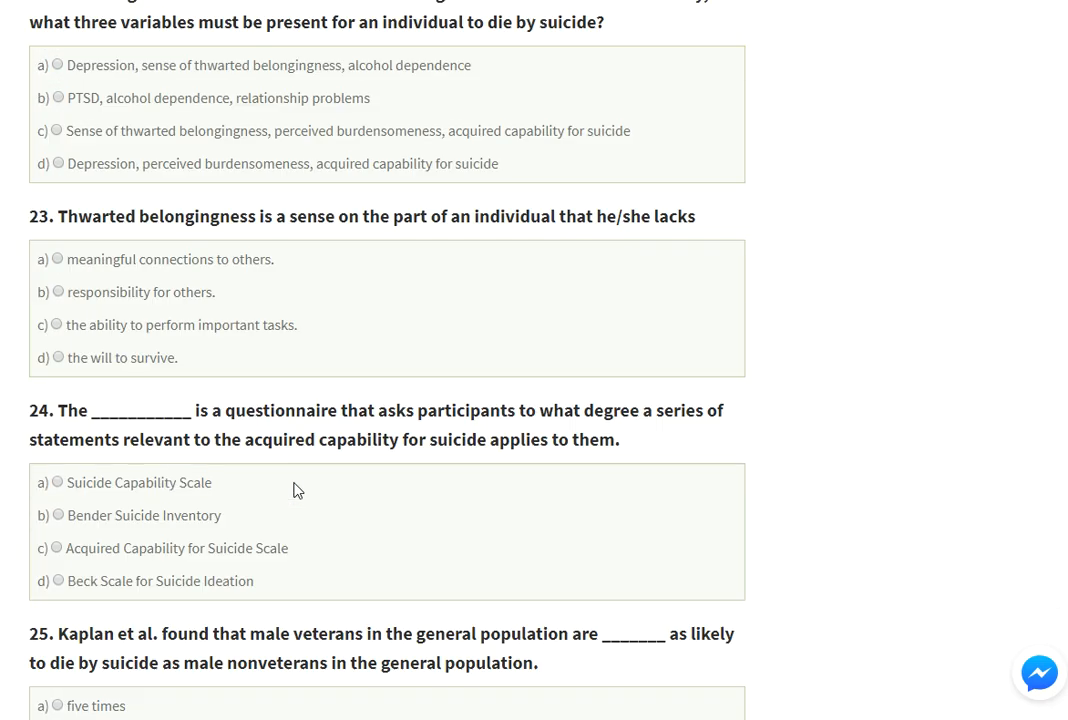
{"action": "scroll", "scroll_direction": "down", "scroll_amount": 3}
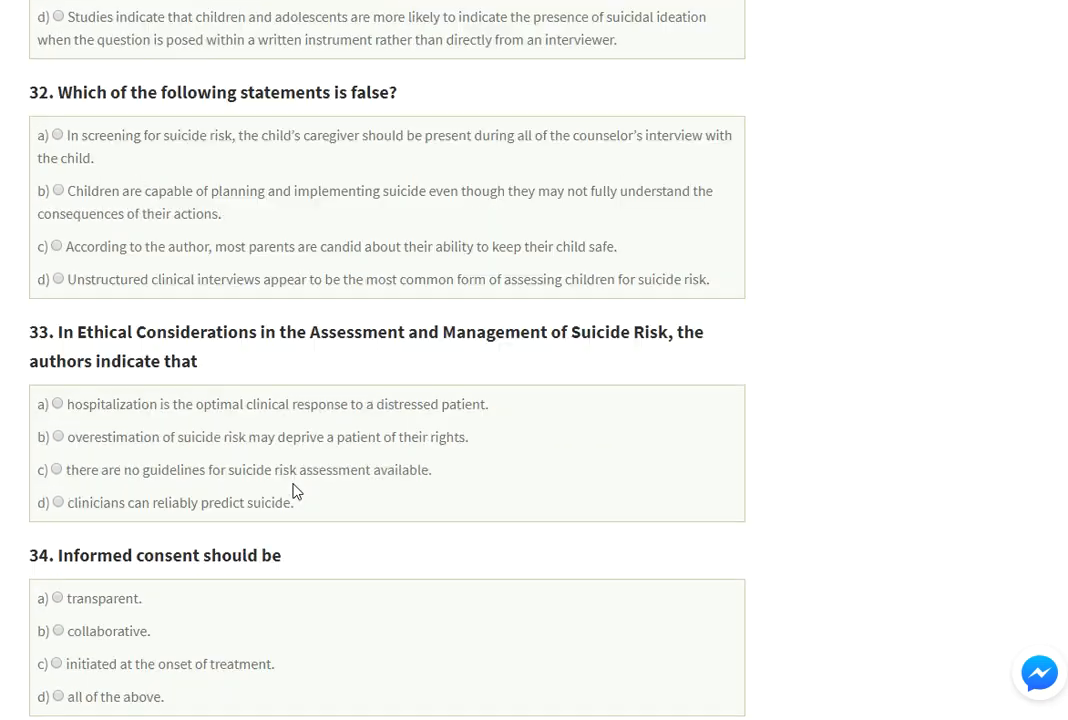
{"action": "scroll", "scroll_direction": "down", "scroll_amount": 3}
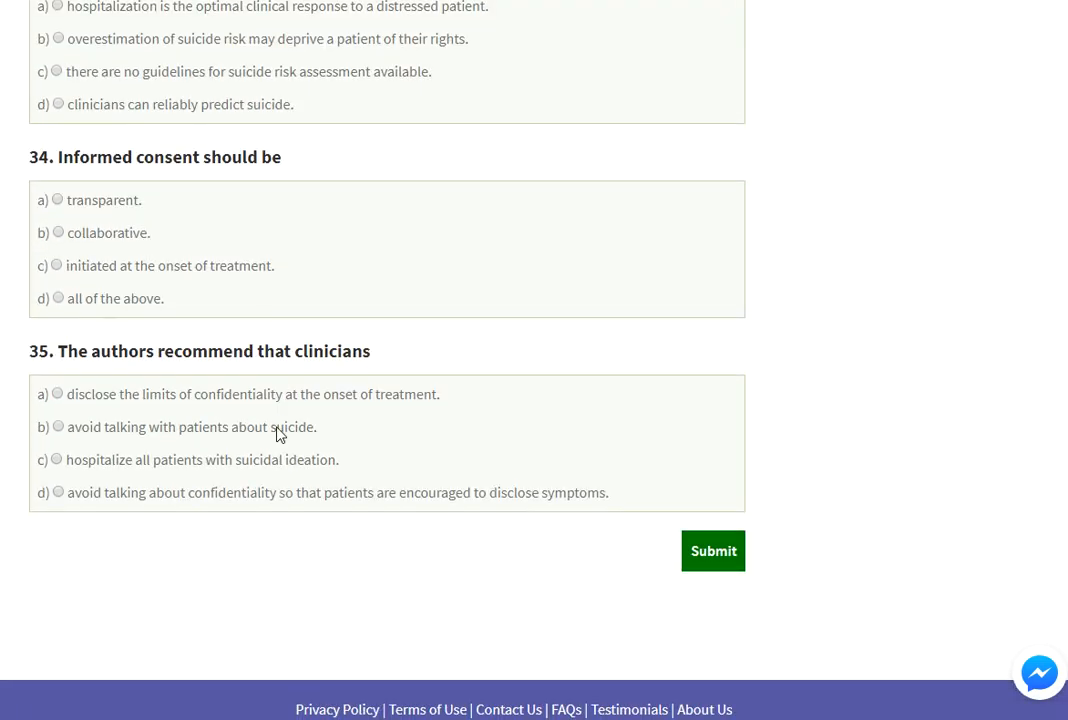